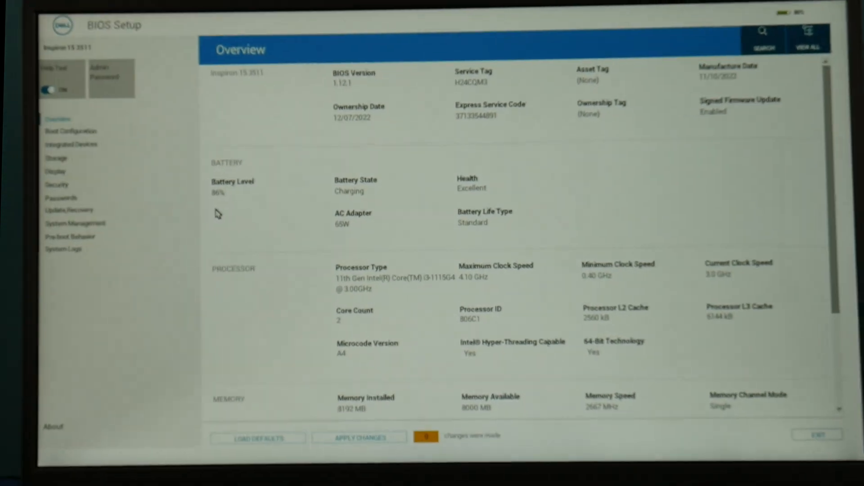
Navigate from Overview to the Boot Configuration page showing the UEFI boot sequence and Secure Boot.
click(56, 158)
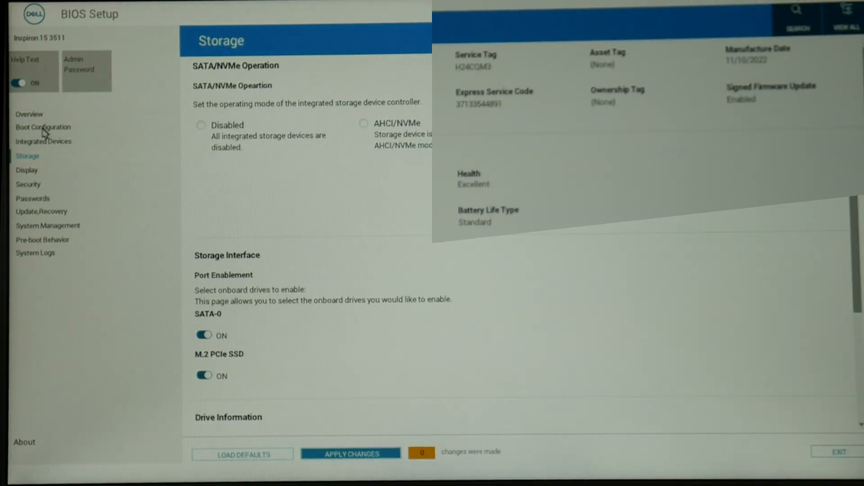
click(43, 127)
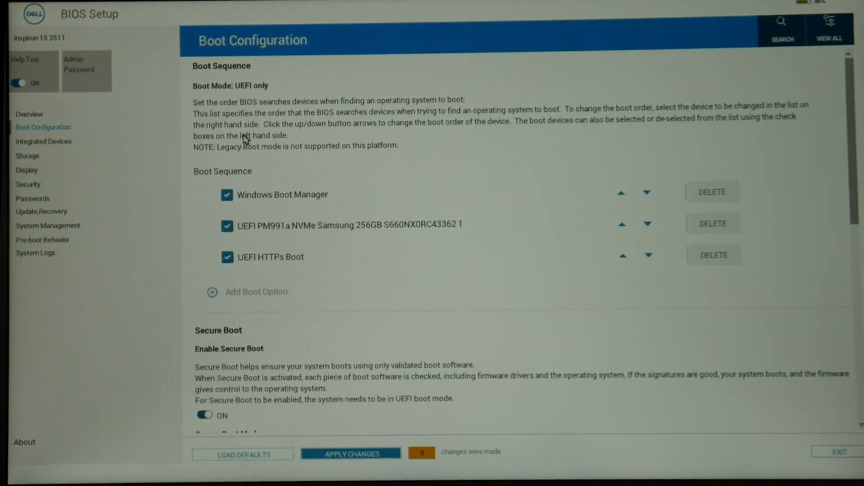
mouse_move(286, 203)
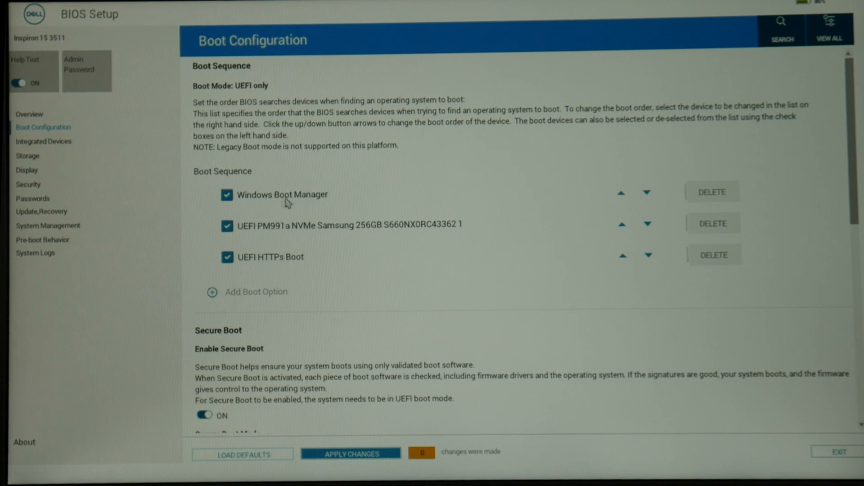
mouse_move(271, 204)
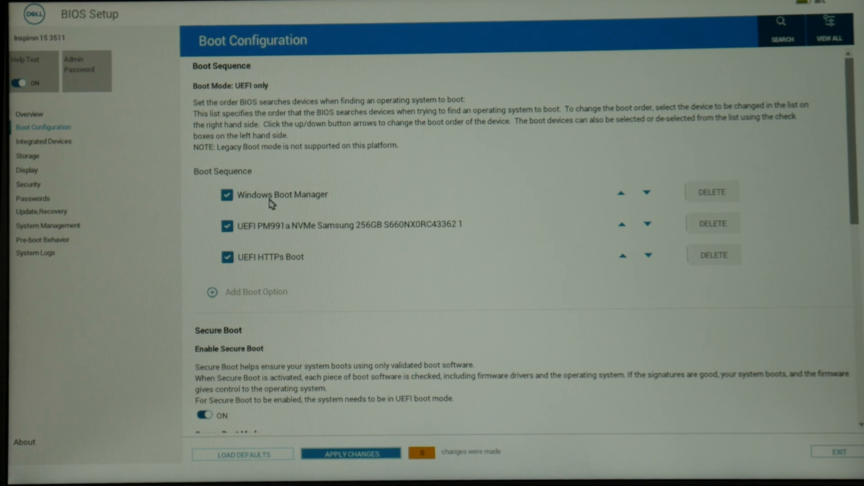
mouse_move(320, 203)
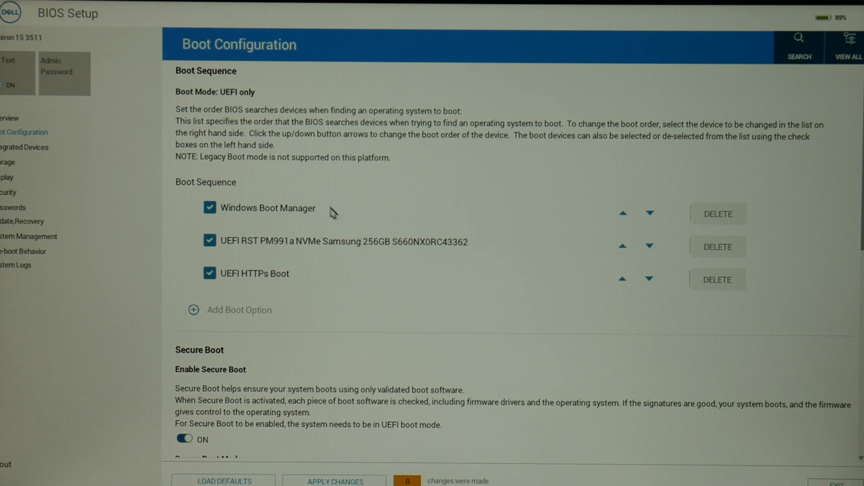
mouse_move(291, 198)
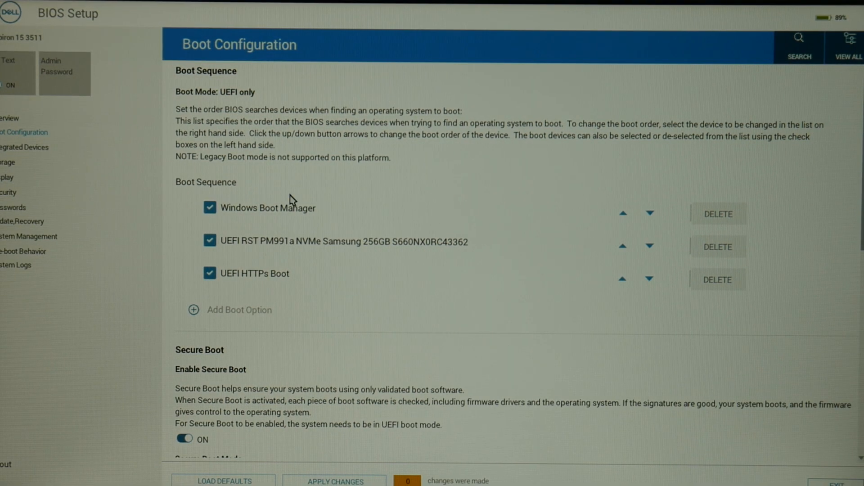
mouse_move(372, 236)
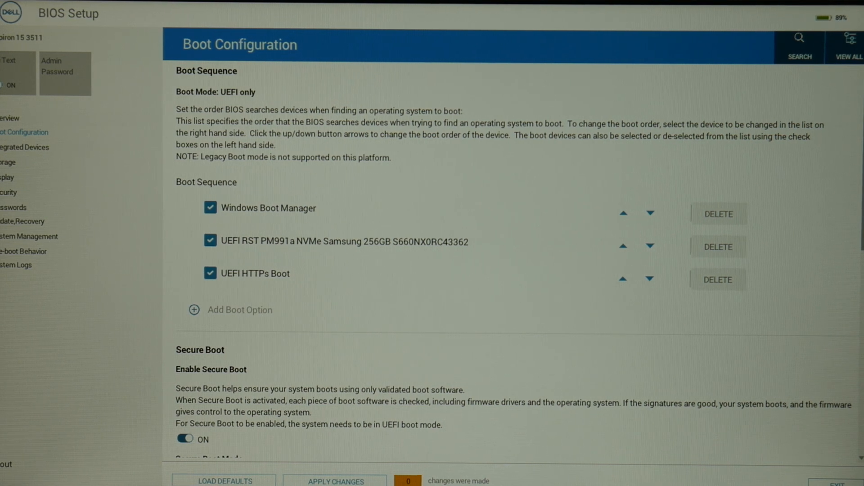
mouse_move(840, 270)
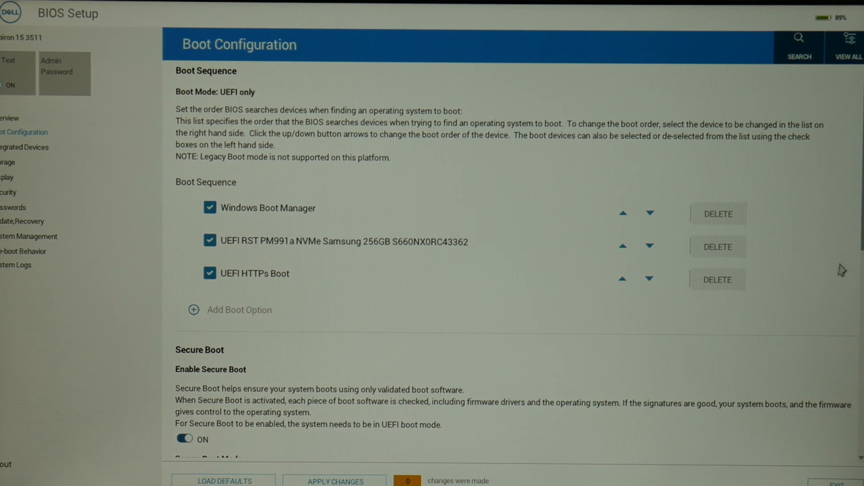
mouse_move(845, 291)
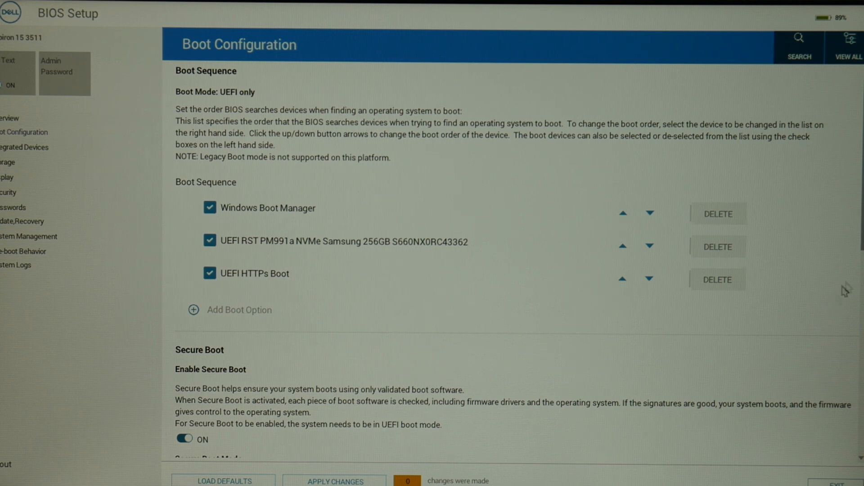
mouse_move(683, 312)
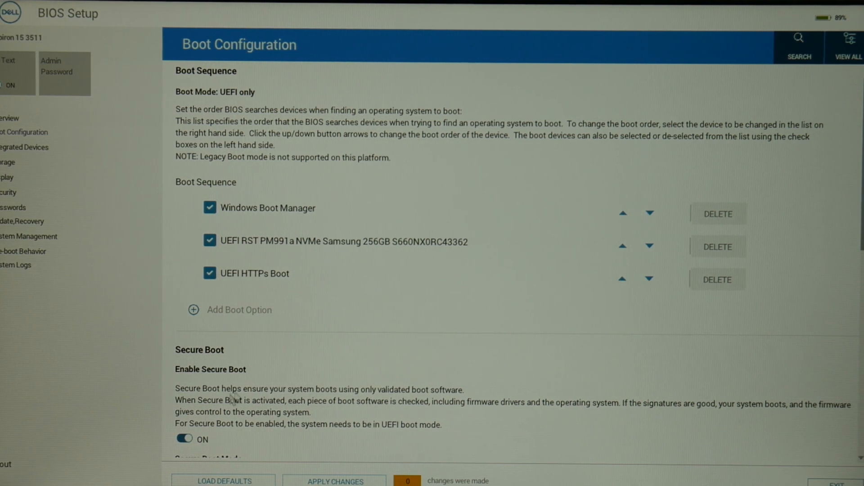
mouse_move(224, 444)
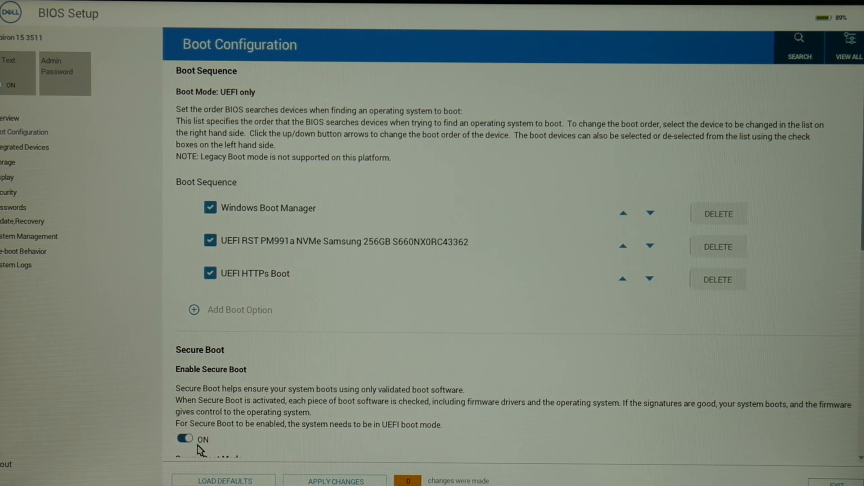
Toggle Secure Boot off, confirm the warning, then switch it back on.
click(184, 438)
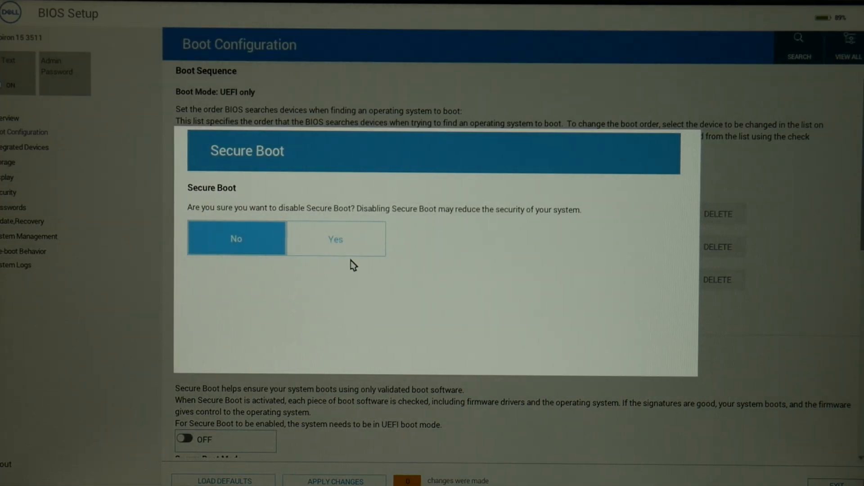
click(335, 238)
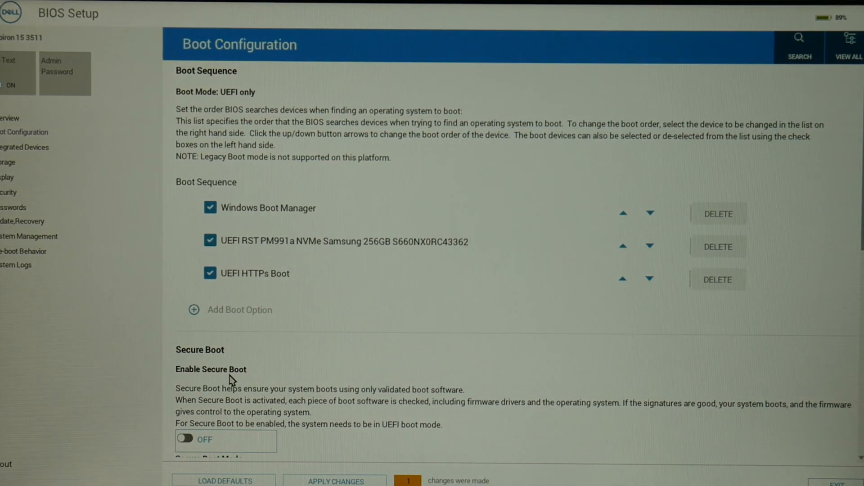
click(185, 439)
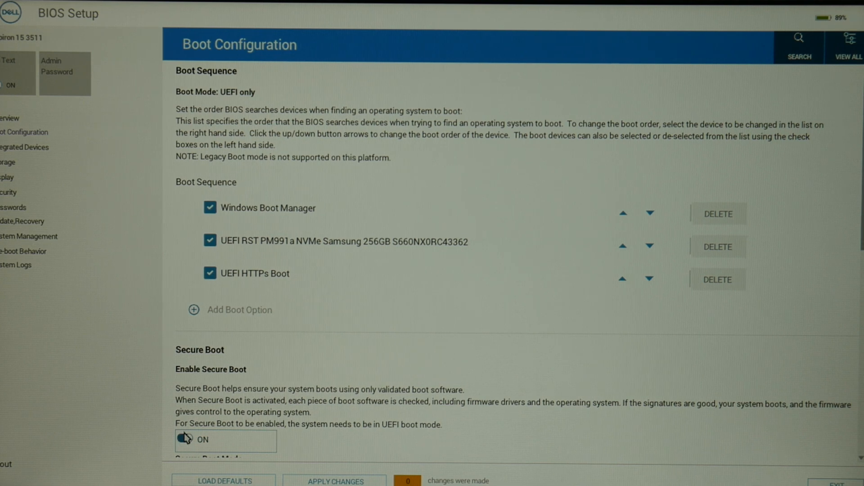
mouse_move(408, 226)
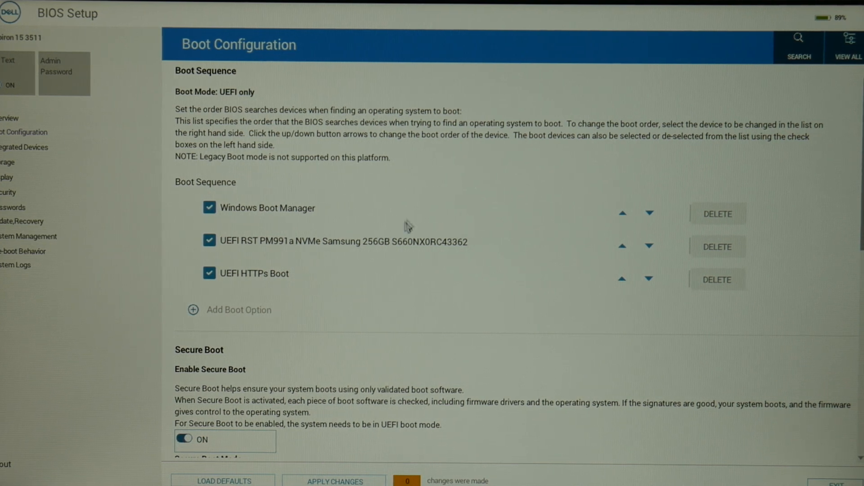
mouse_move(630, 246)
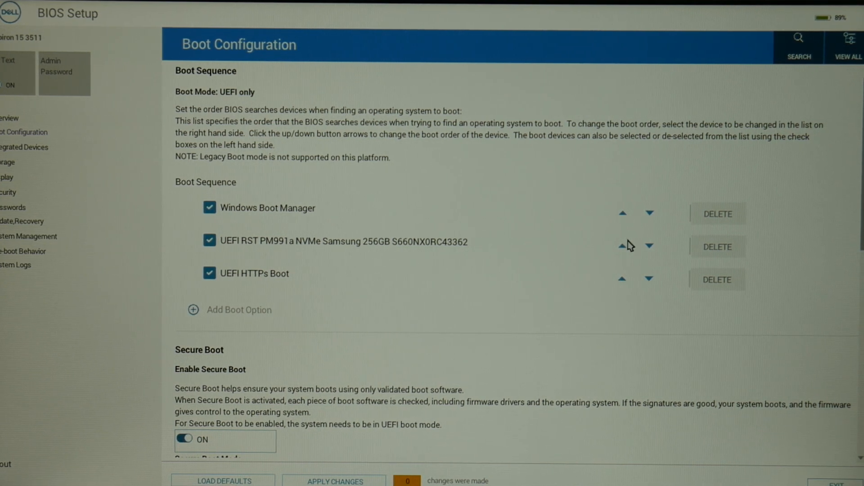
Move the UEFI RST NVMe entry down so Windows Boot Manager is first in the boot sequence.
click(621, 245)
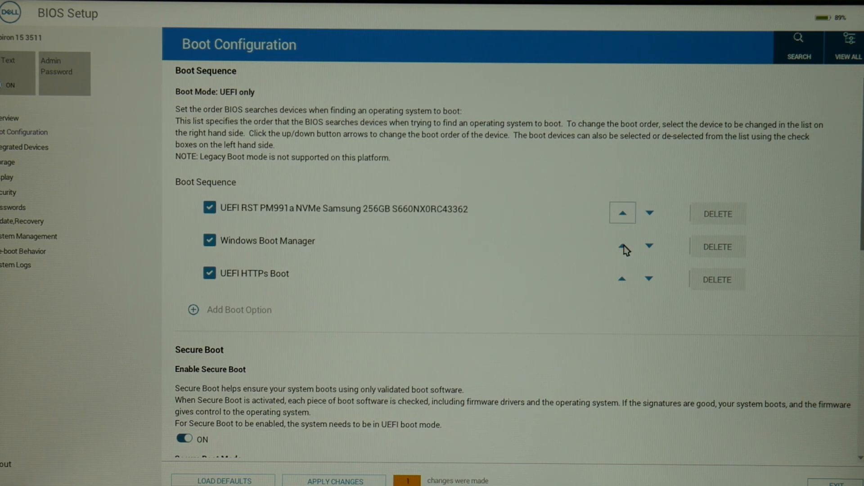
mouse_move(655, 219)
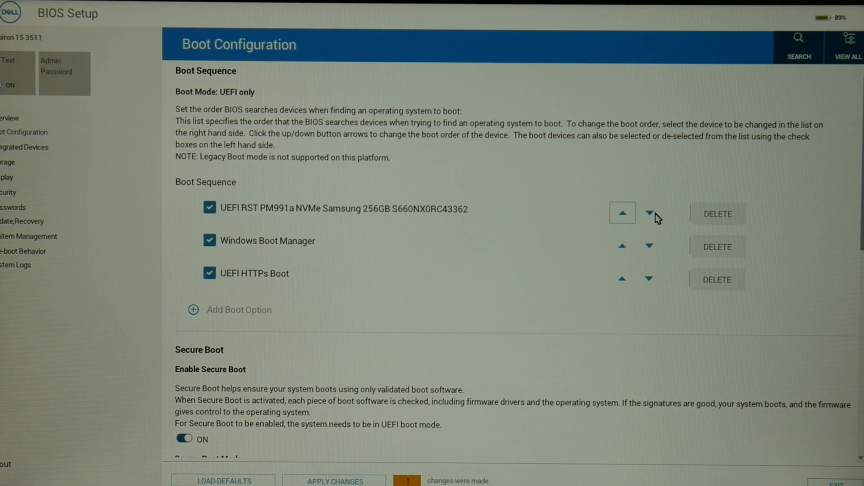
click(649, 214)
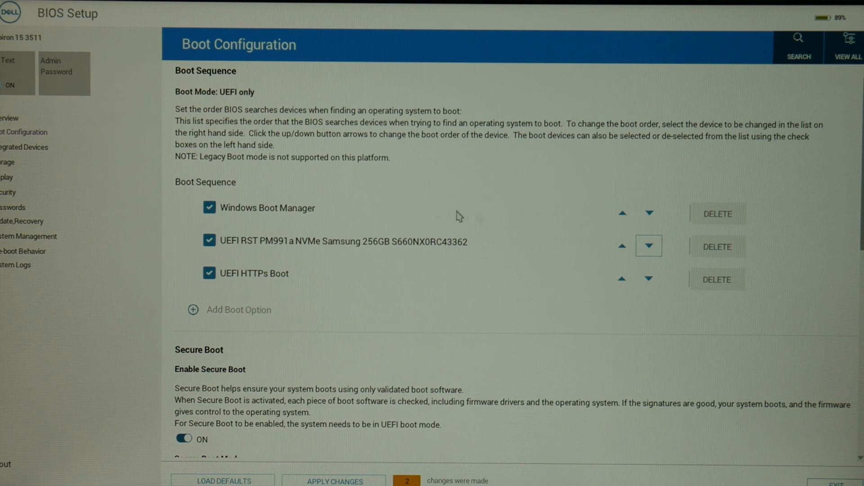
mouse_move(416, 242)
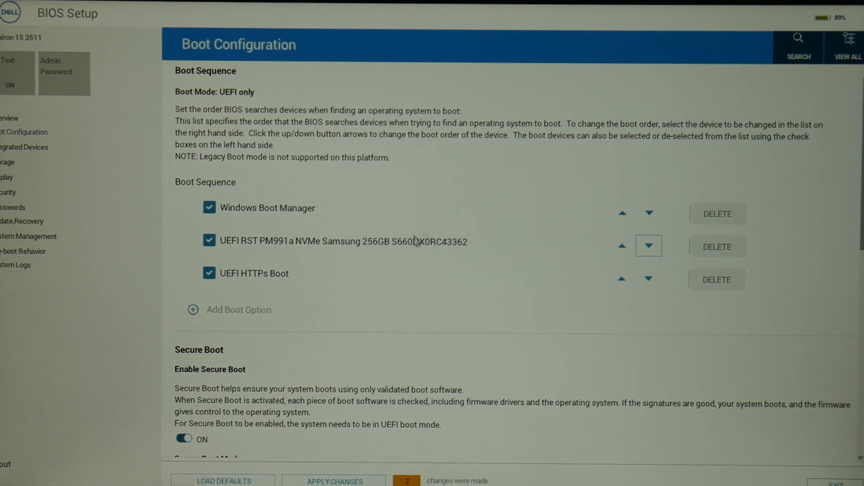
mouse_move(358, 309)
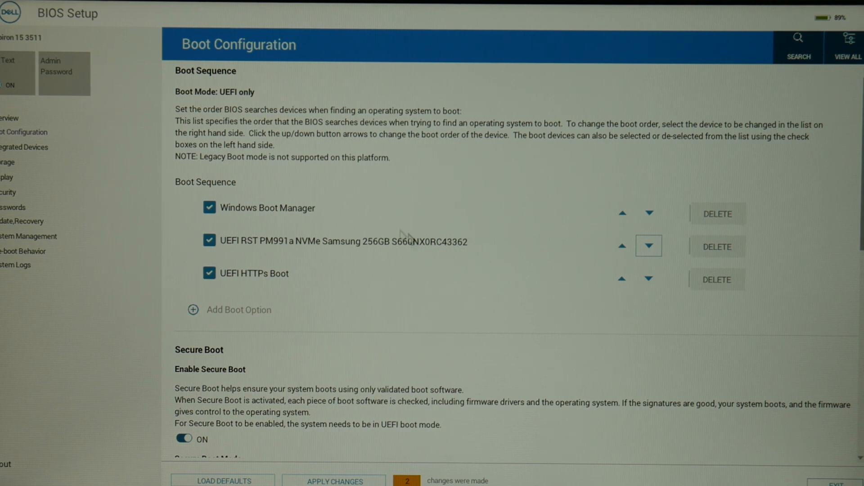
mouse_move(342, 372)
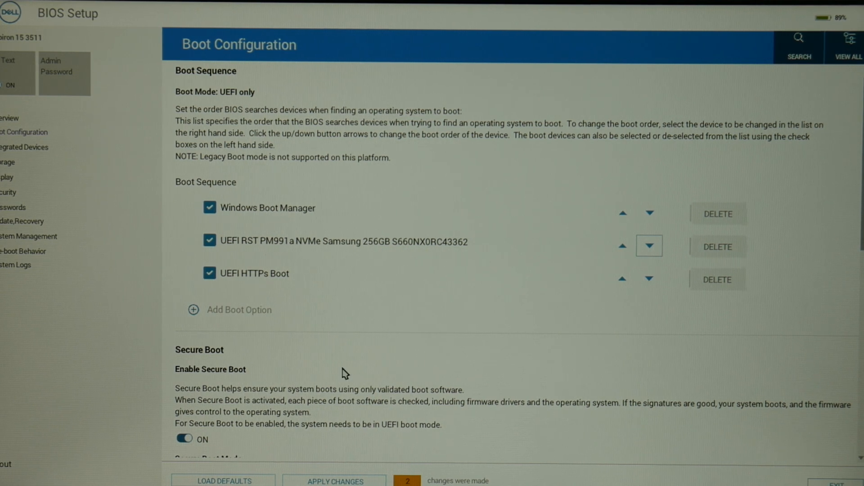
mouse_move(362, 481)
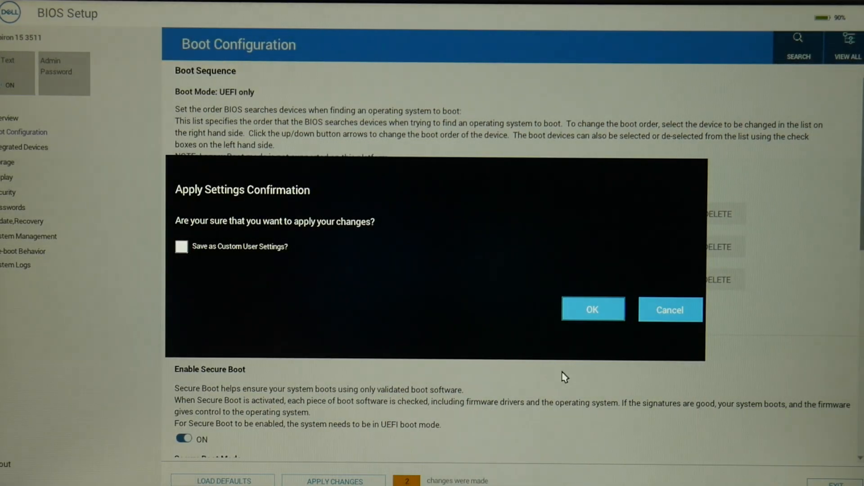
Apply the pending boot order changes and confirm in the Apply Settings dialog.
click(593, 309)
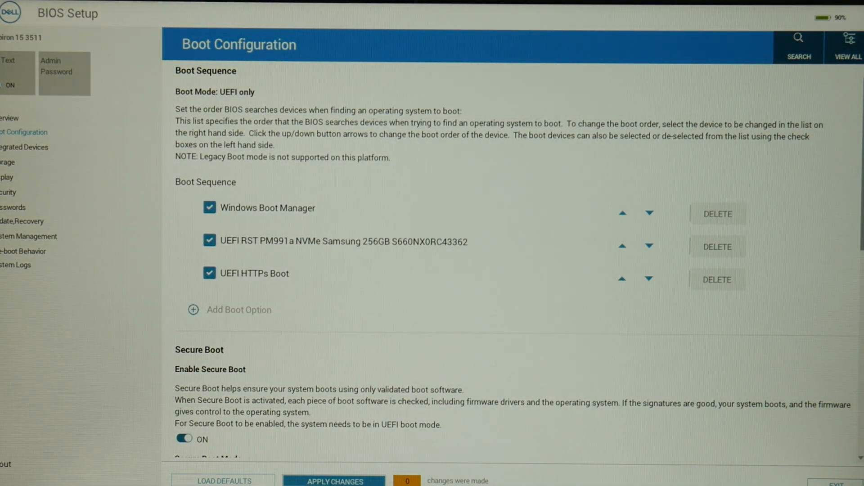
mouse_move(671, 465)
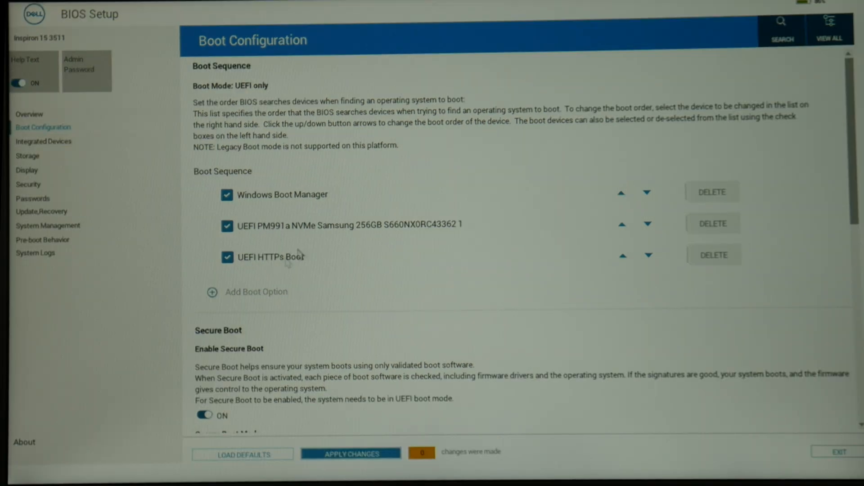
mouse_move(96, 198)
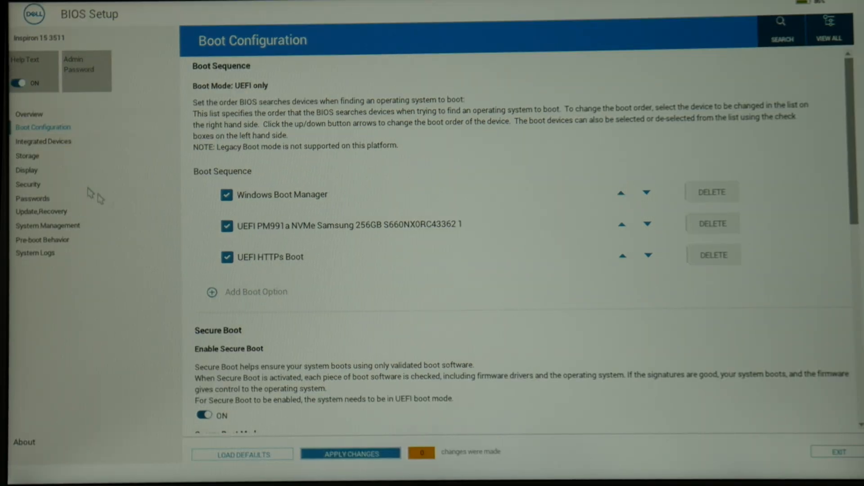
mouse_move(220, 384)
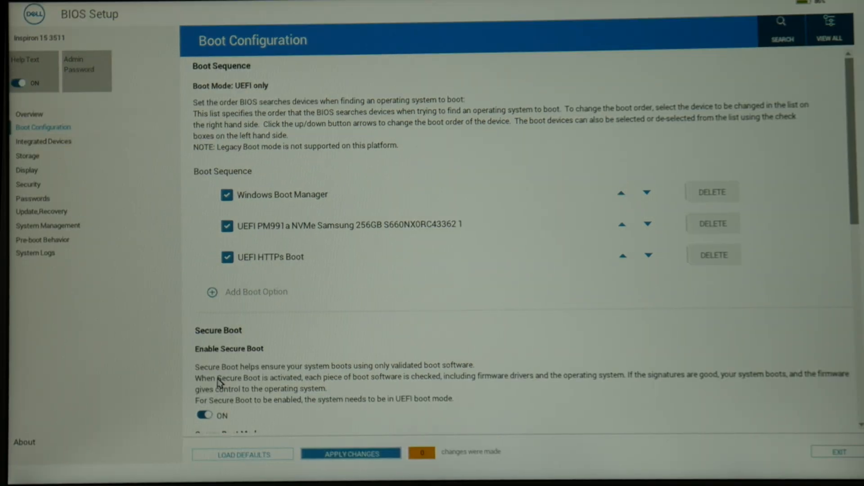
mouse_move(264, 386)
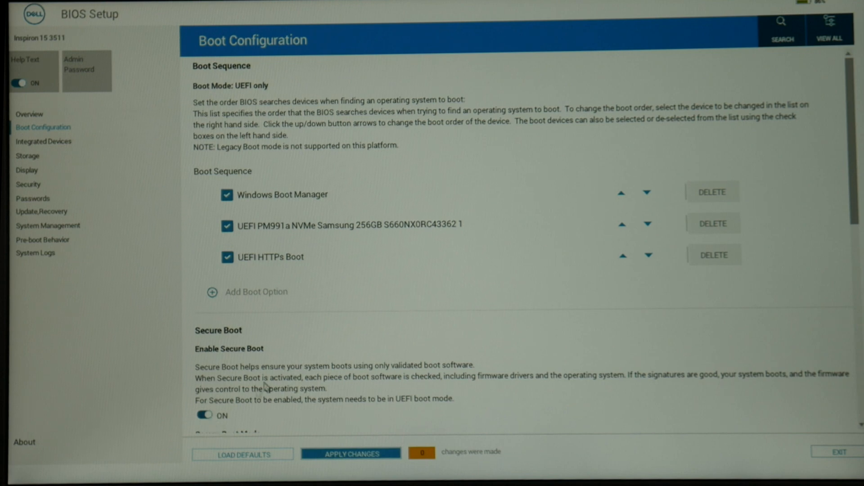
mouse_move(692, 365)
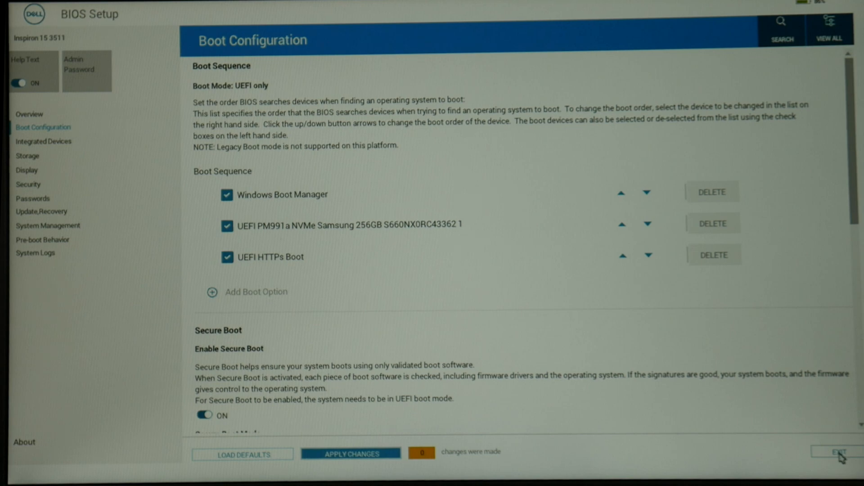
Exit BIOS Setup and restart the laptop into Windows Automatic Repair.
click(840, 452)
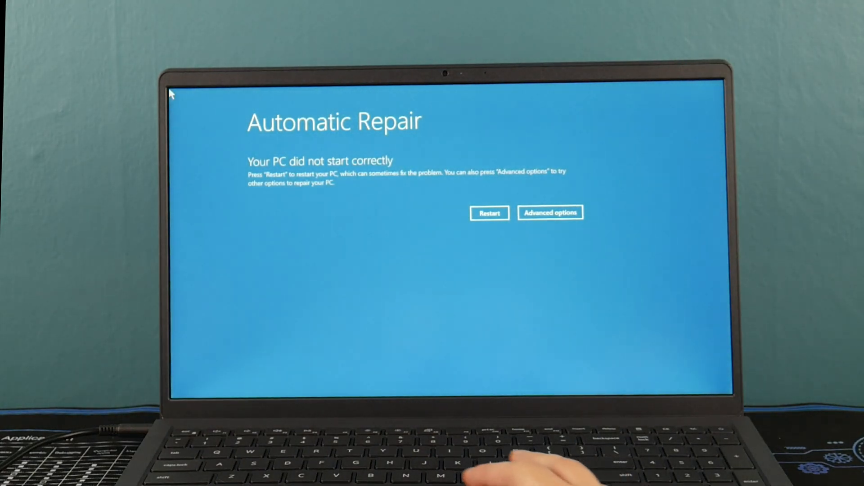
Restart from the repair screen into the F12 One-Time Boot menu listing Windows Boot Manager first.
click(488, 212)
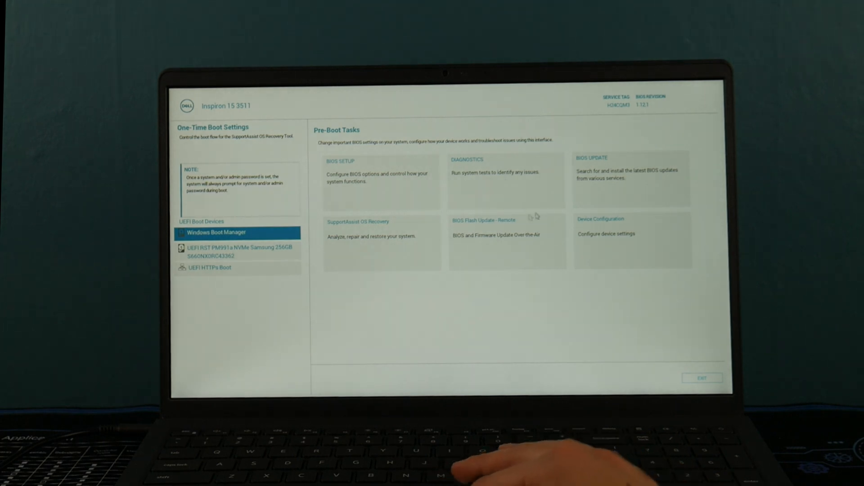
mouse_move(512, 178)
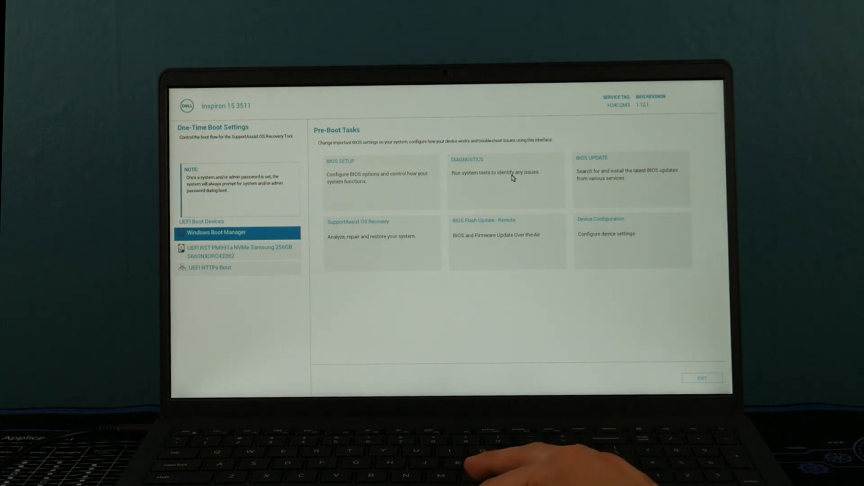